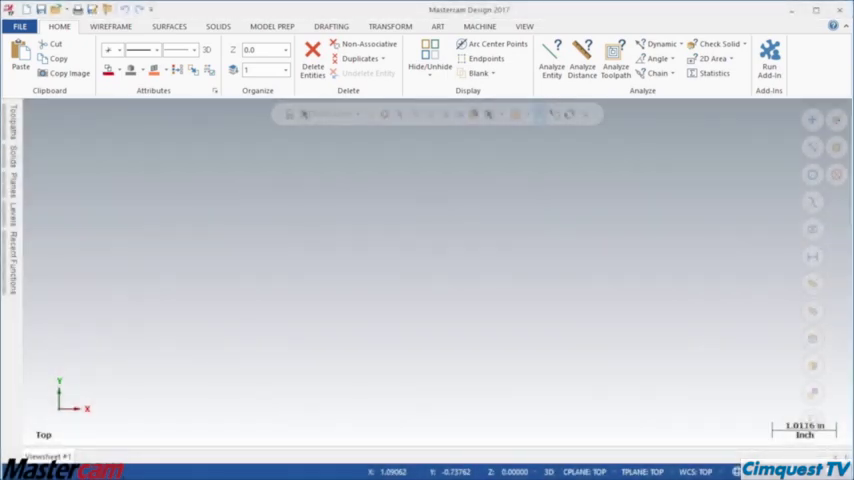
# Show the Wireframe, Surfaces, Drafting and Solids tool groups one after another
pyautogui.click(118, 26)
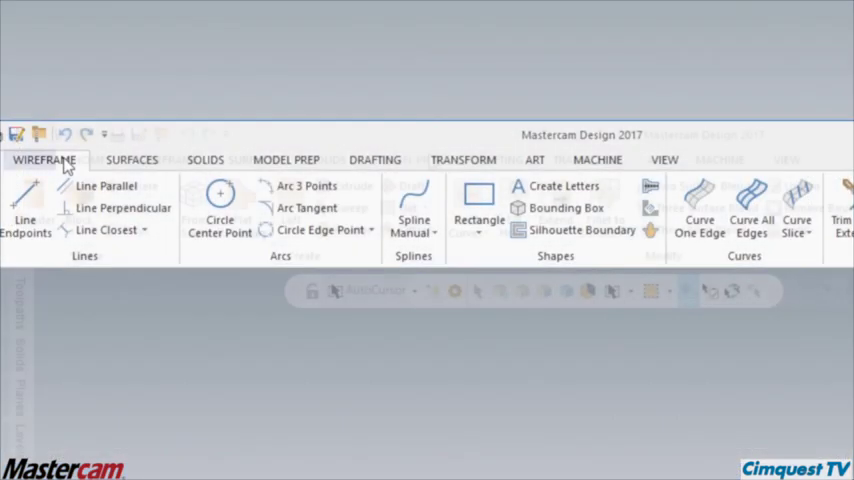
pyautogui.click(132, 160)
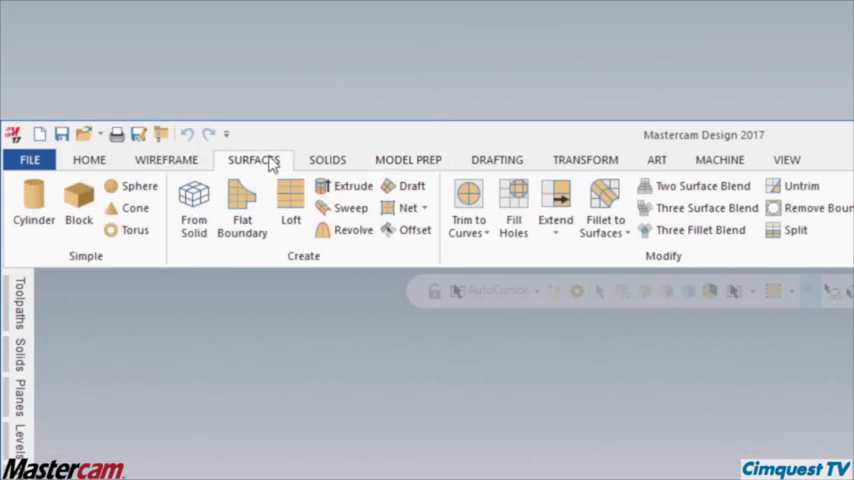
pyautogui.click(438, 160)
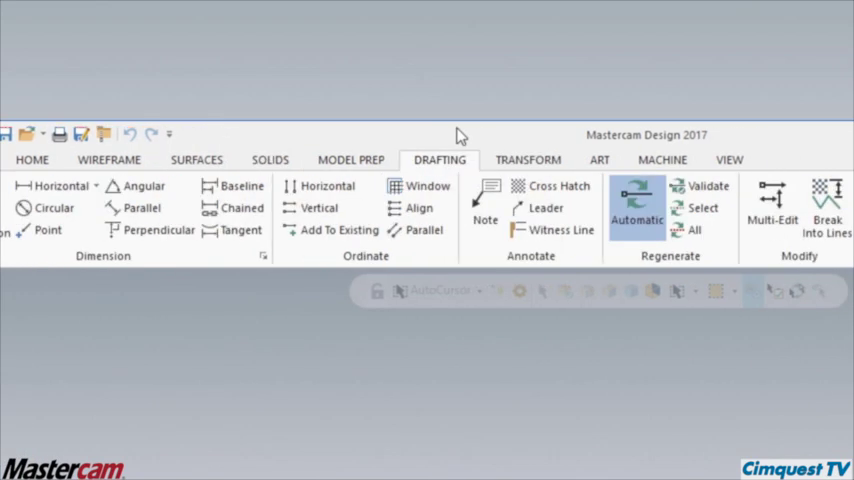
pyautogui.click(728, 160)
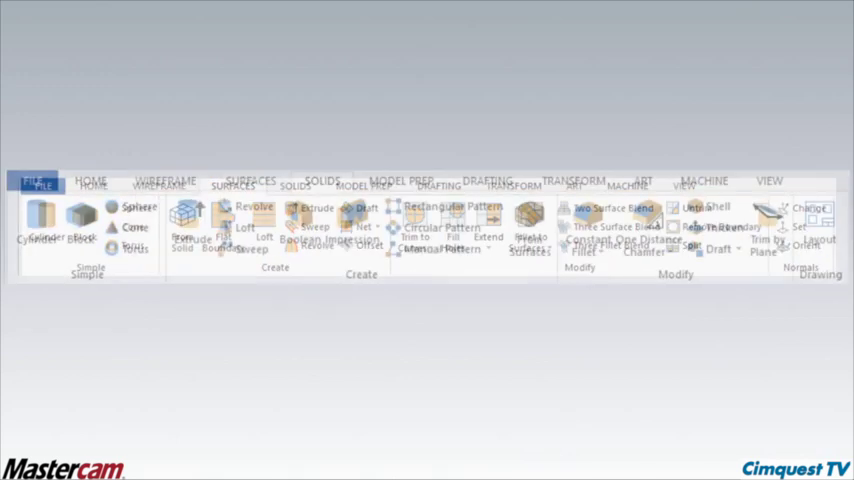
# Review the Solids and Wireframe groups, then show the Mill Toolpaths tools with the Toolpaths Manager
pyautogui.click(318, 180)
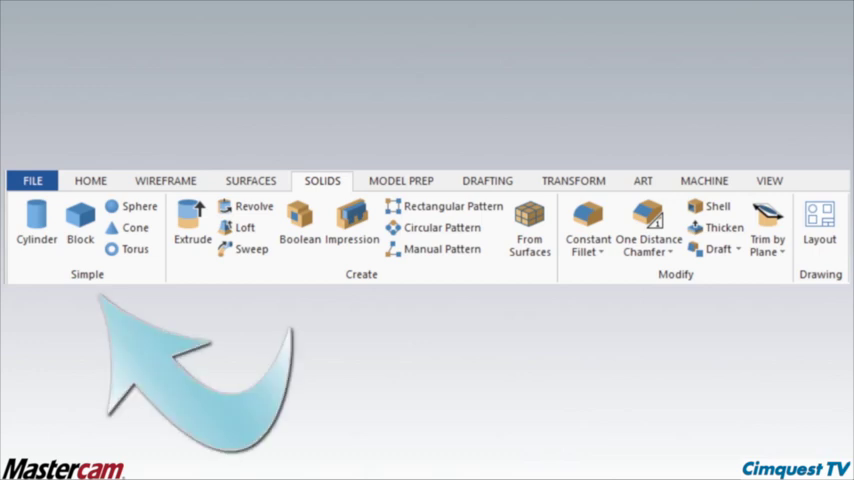
pyautogui.click(166, 180)
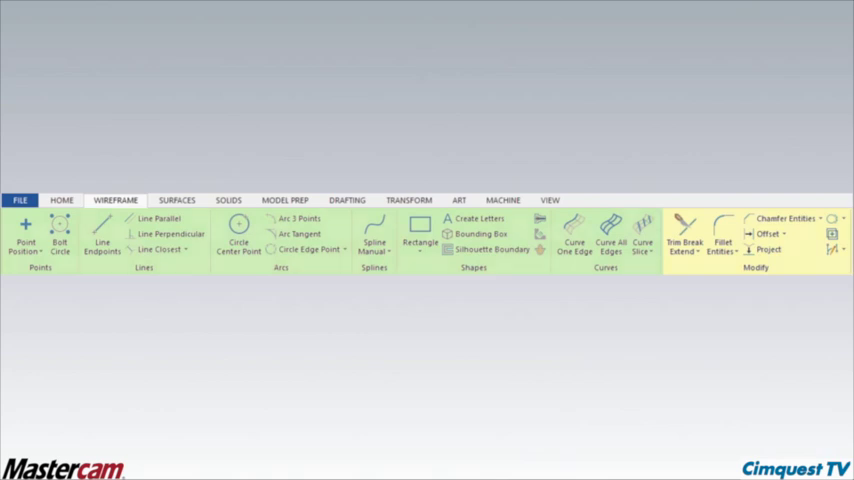
pyautogui.click(512, 200)
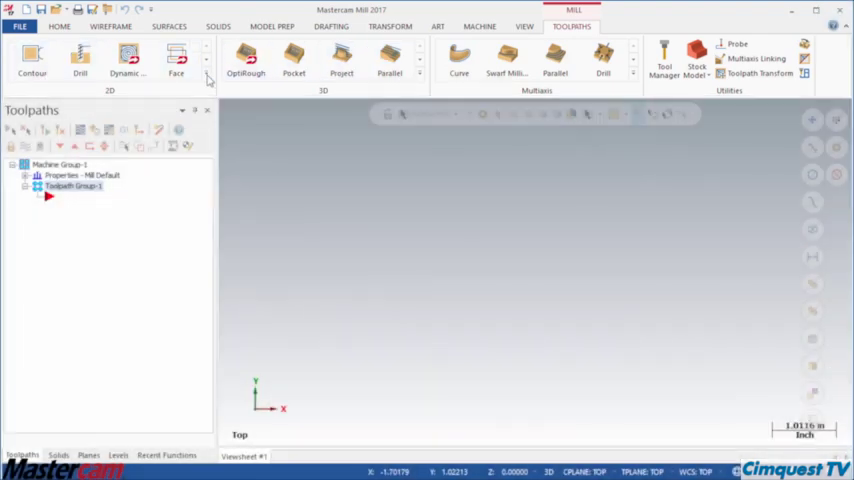
pyautogui.click(204, 76)
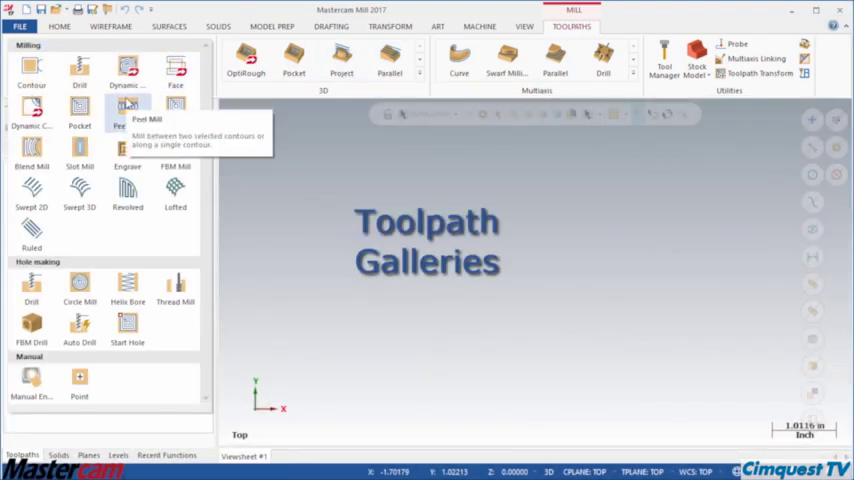
pyautogui.moveTo(80, 190)
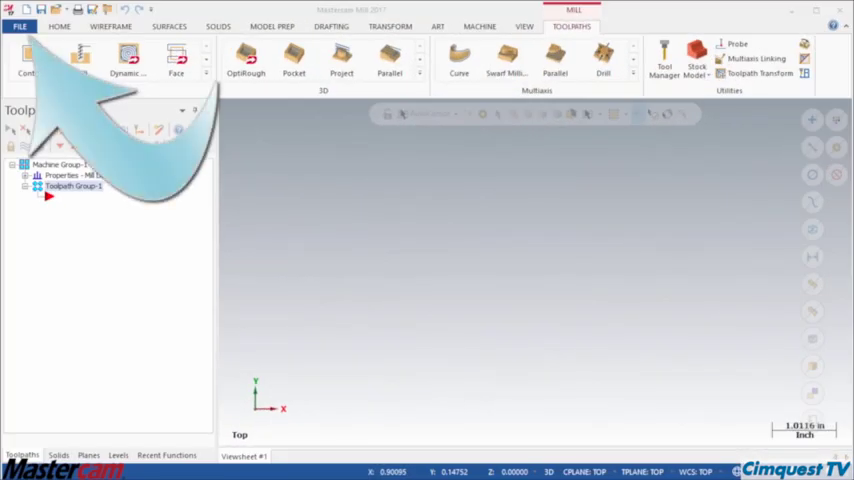
# Browse the Backstage Info, recent documents and Help pages from the File menu
pyautogui.click(30, 28)
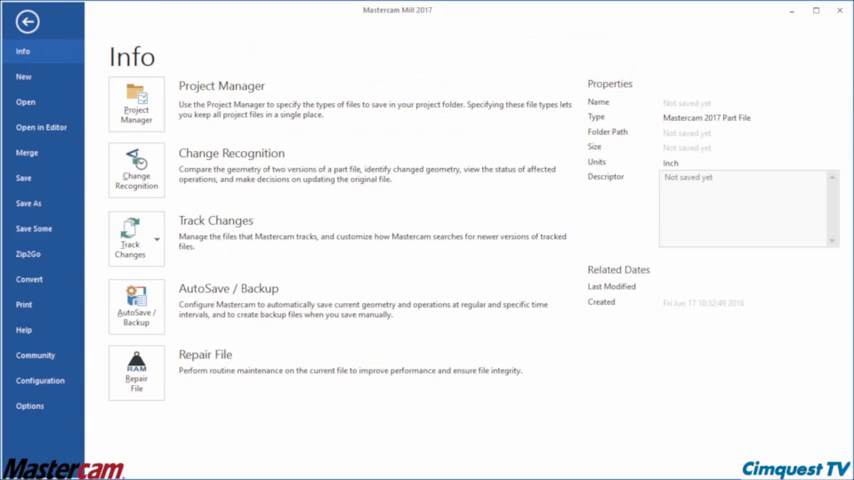
pyautogui.click(18, 100)
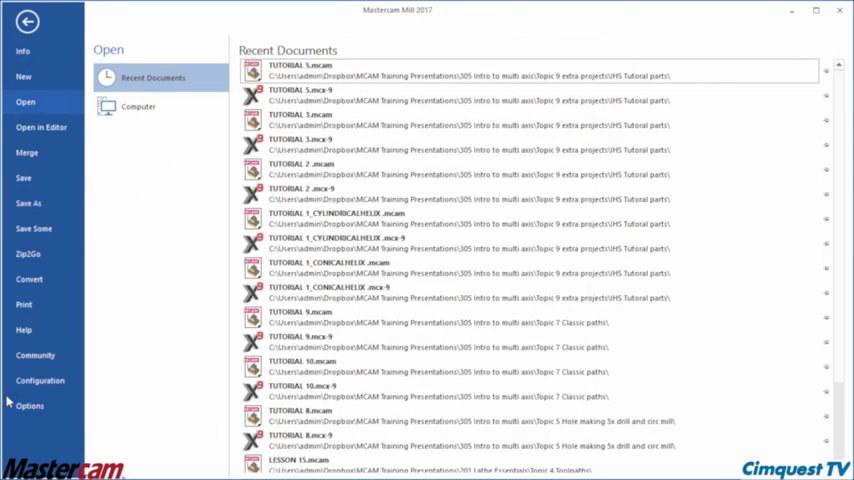
pyautogui.click(24, 328)
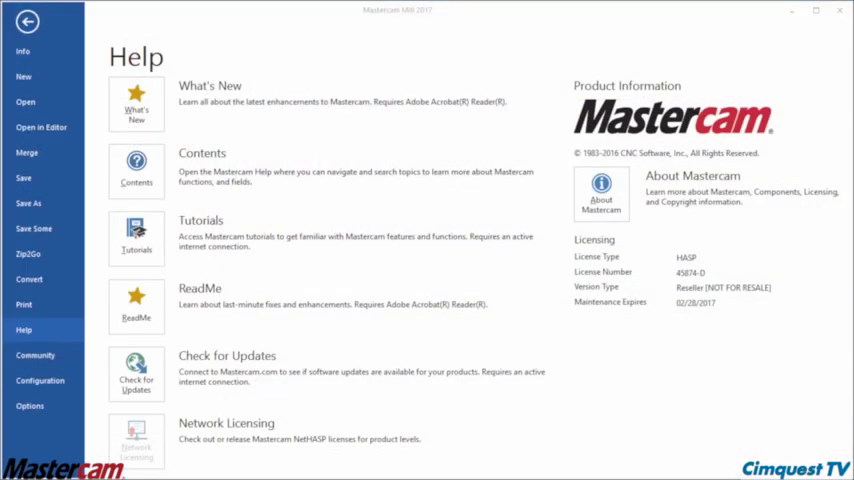
pyautogui.click(36, 356)
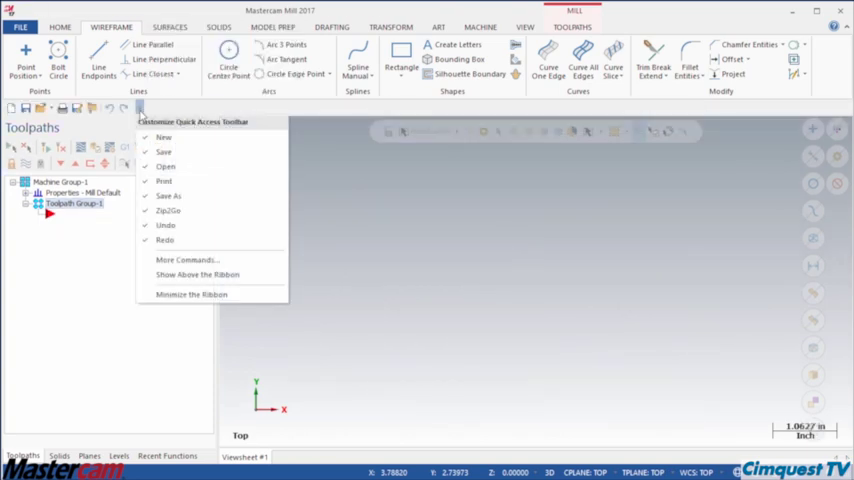
# Show the Customize Quick Access Toolbar command list
pyautogui.click(188, 260)
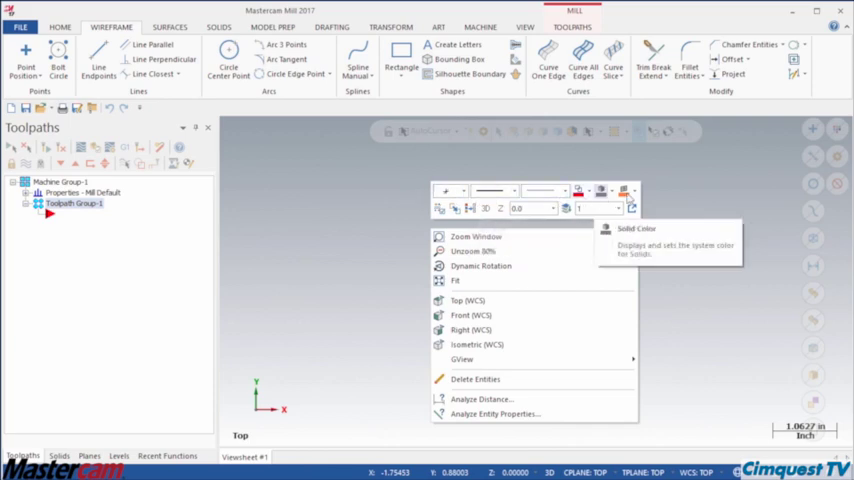
# Bring up the graphics-area right-click menu and mini toolbar
pyautogui.click(616, 146)
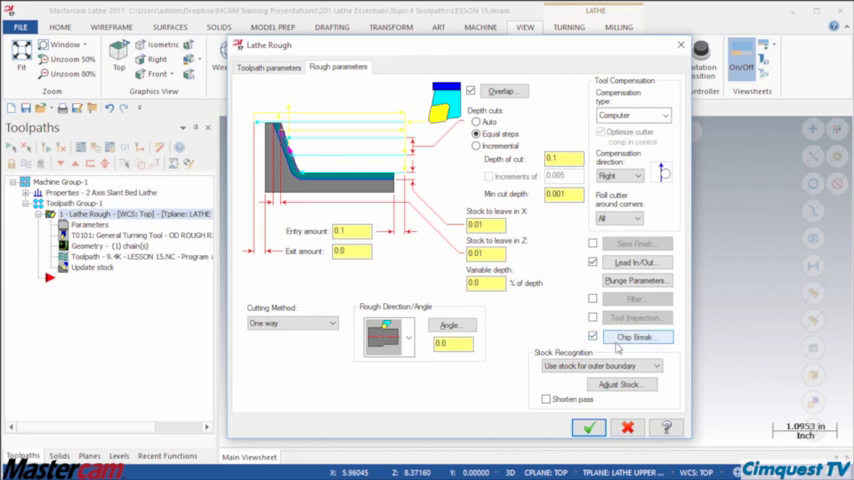
# Show the Chip Break settings from the Lathe Rough parameters page
pyautogui.click(636, 336)
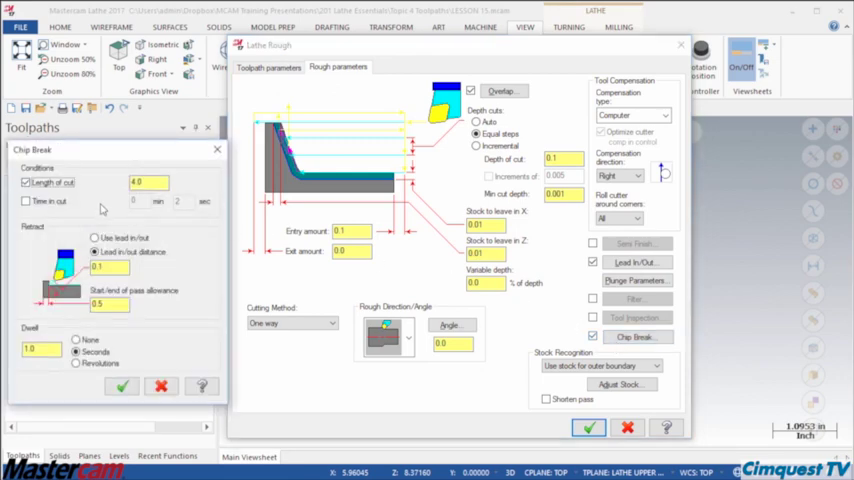